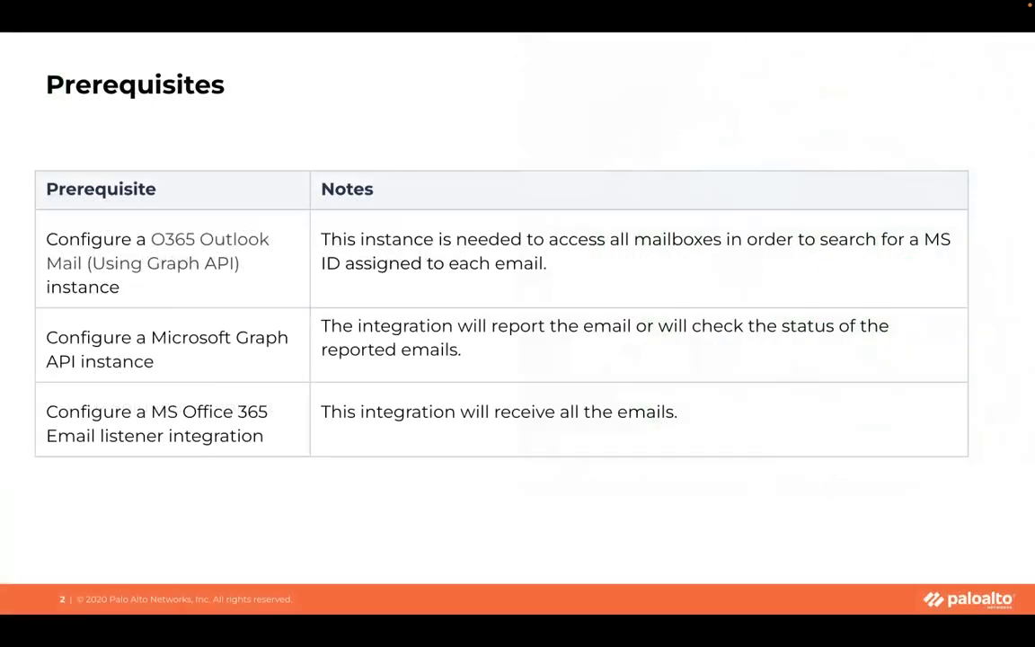
# Advance the slideshow through the playbook steps slide to the 'Report Emails to Microsoft' slide
pyautogui.press('Right')
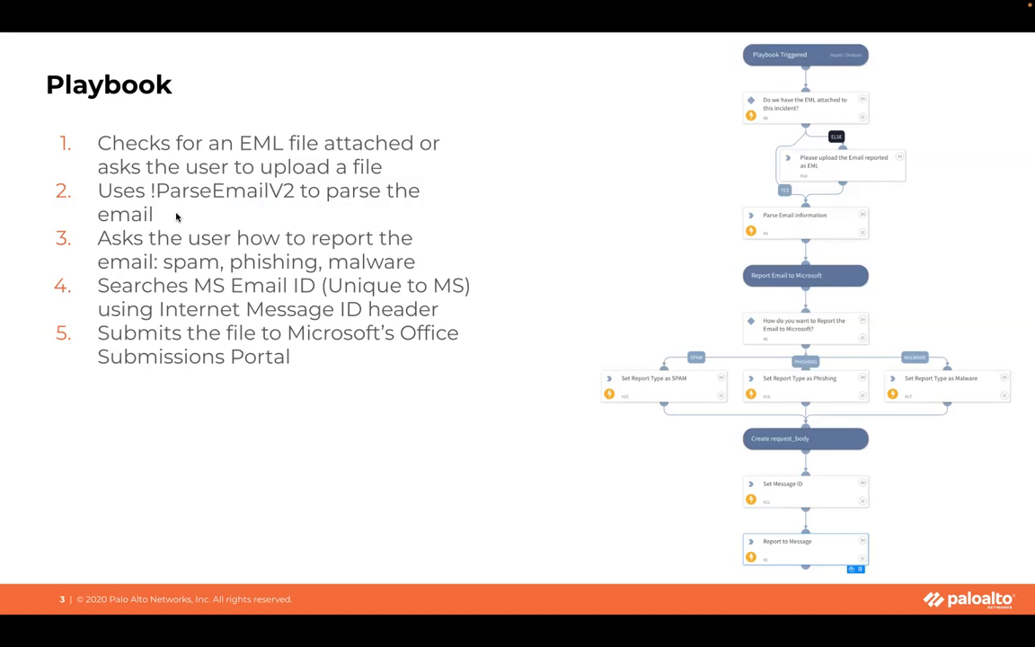
pyautogui.press('right')
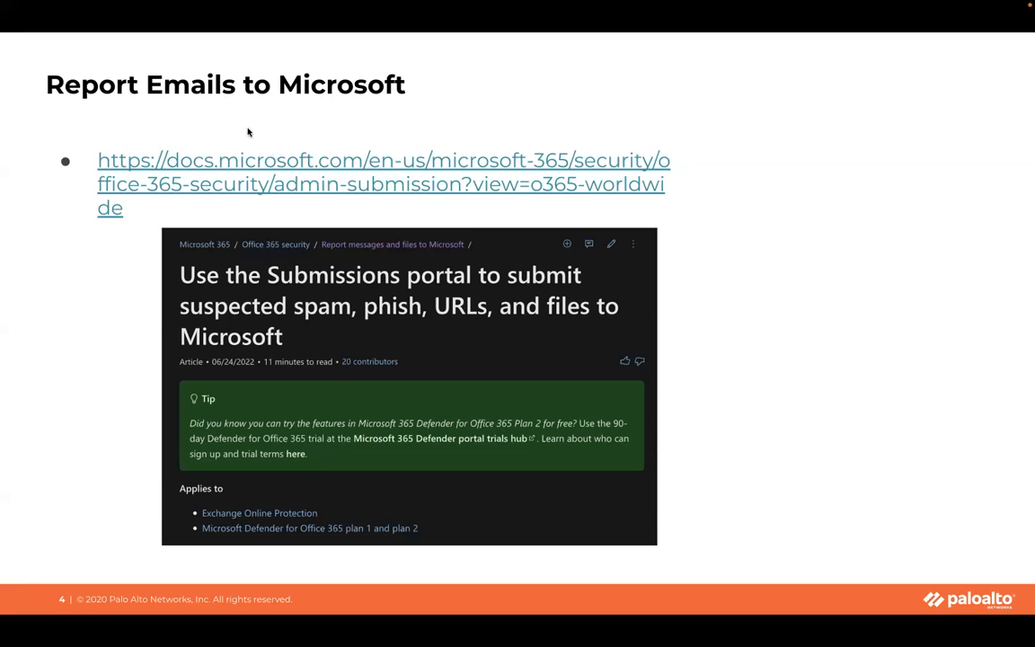
pyautogui.moveTo(176, 99)
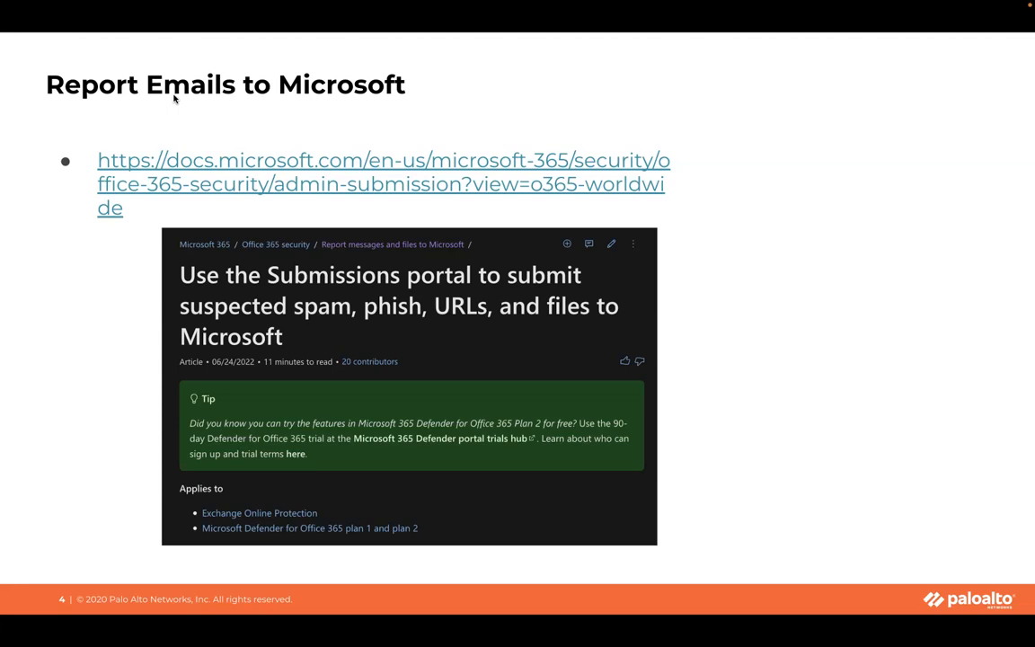
pyautogui.moveTo(346, 128)
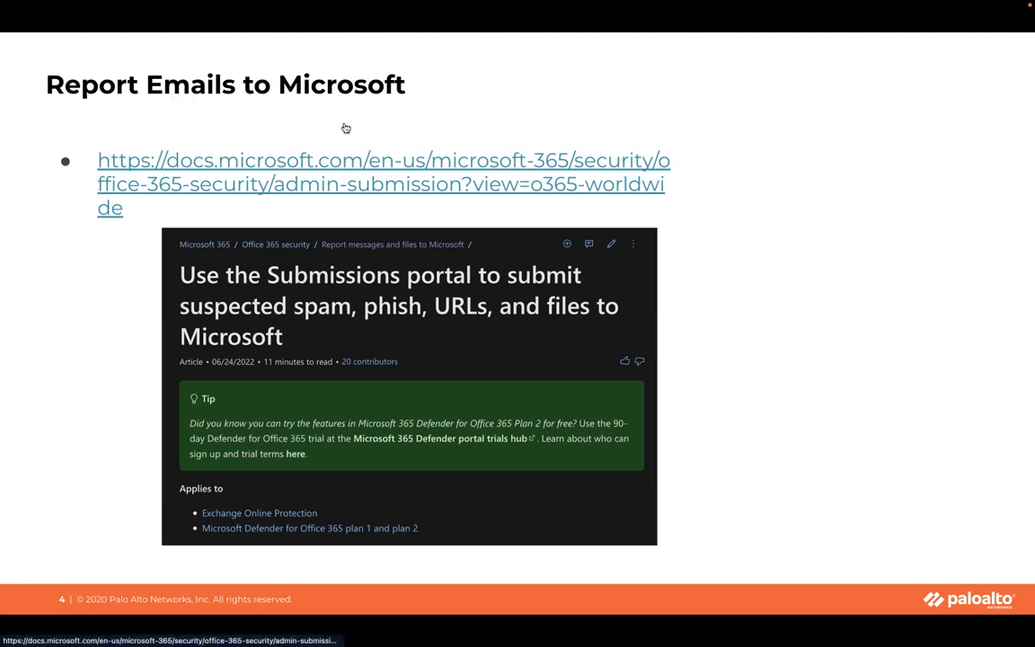
pyautogui.moveTo(493, 221)
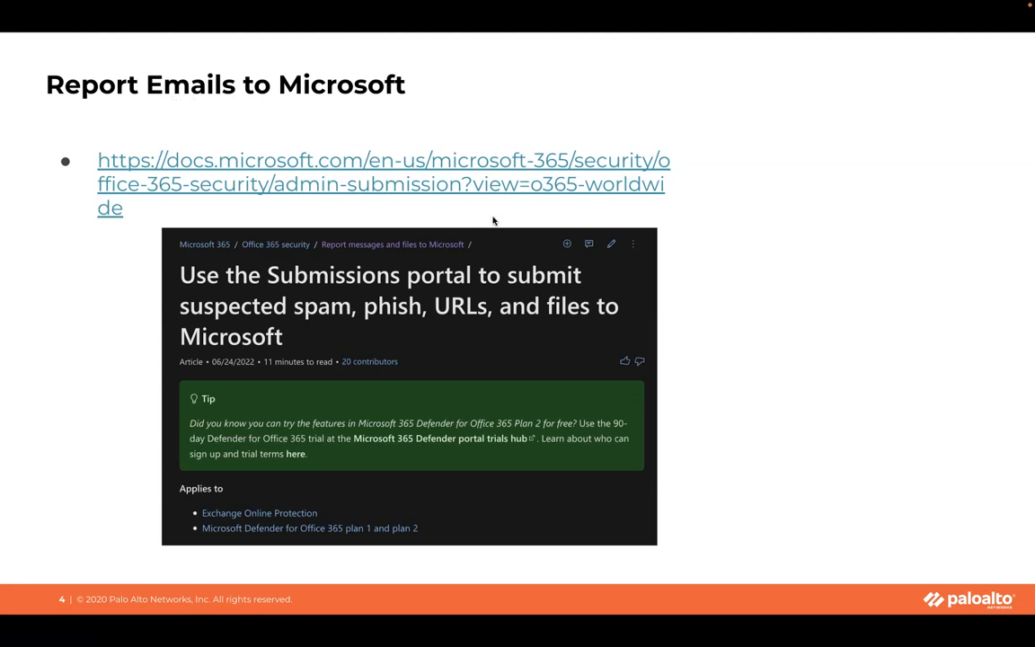
pyautogui.moveTo(554, 244)
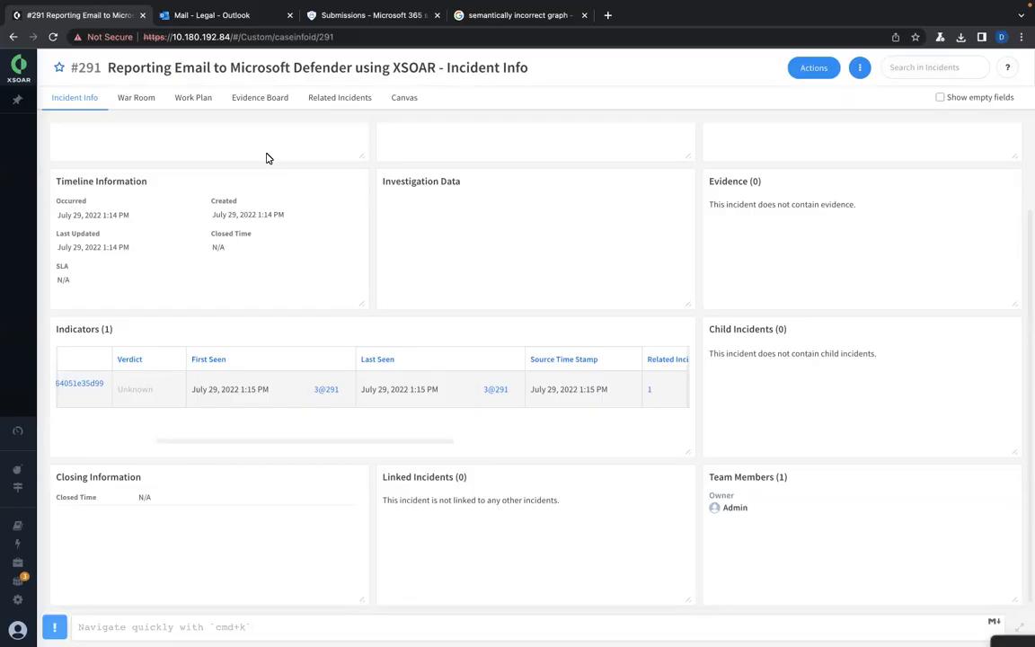
pyautogui.moveTo(192, 164)
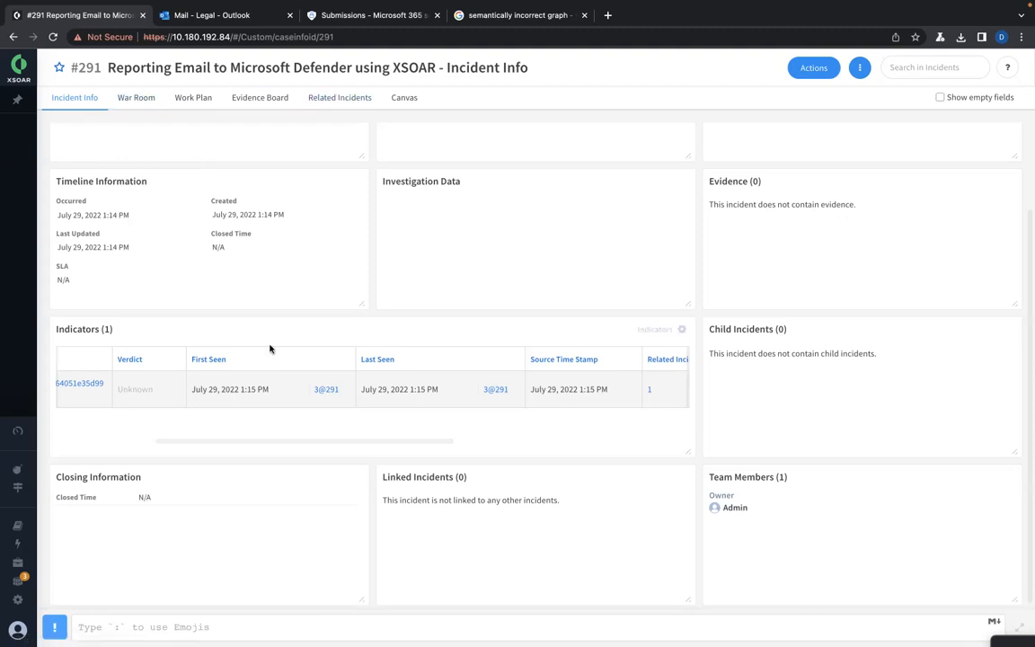
pyautogui.moveTo(278, 318)
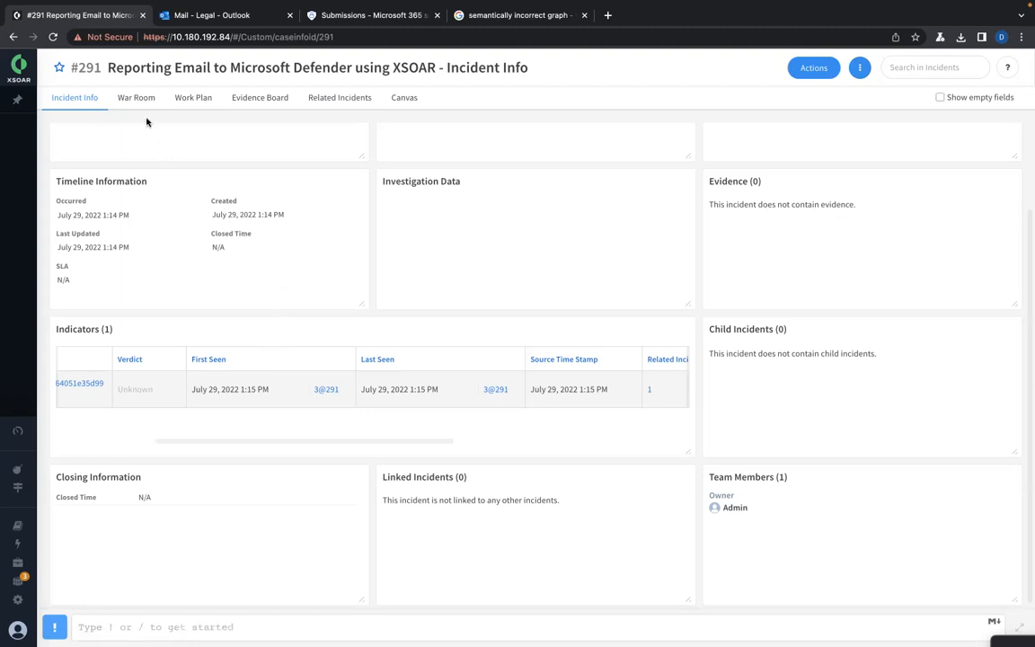
# View incident #291's War Room listing the uploaded .eml file's type, size and hashes
pyautogui.click(136, 97)
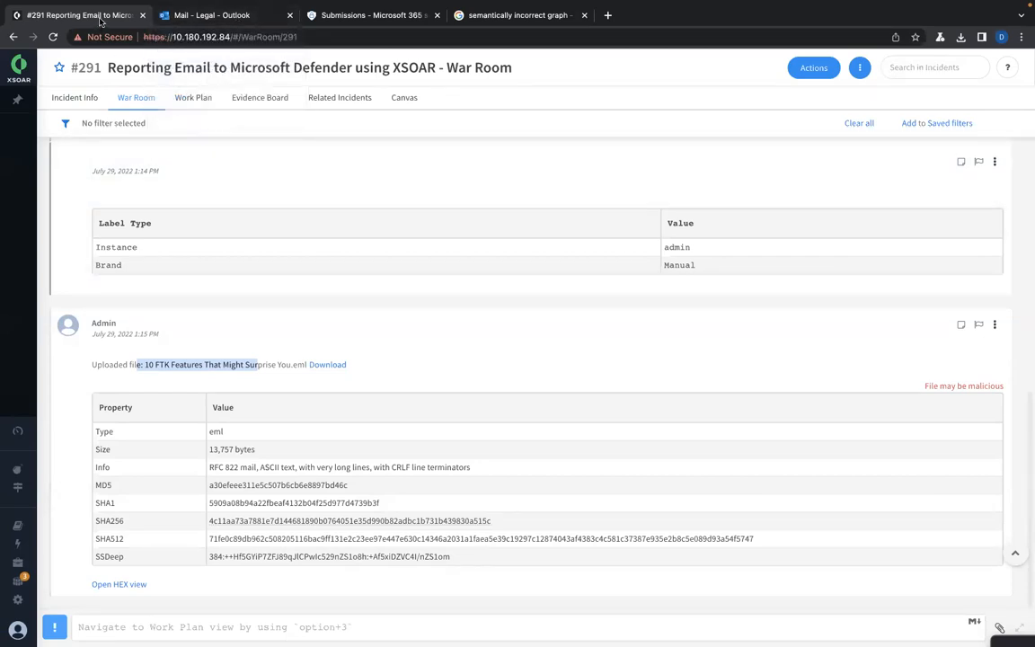
# Attach the 'Report Phishing - MS 365 Defender' playbook in the Work Plan and let it run to the report-type question
pyautogui.click(192, 97)
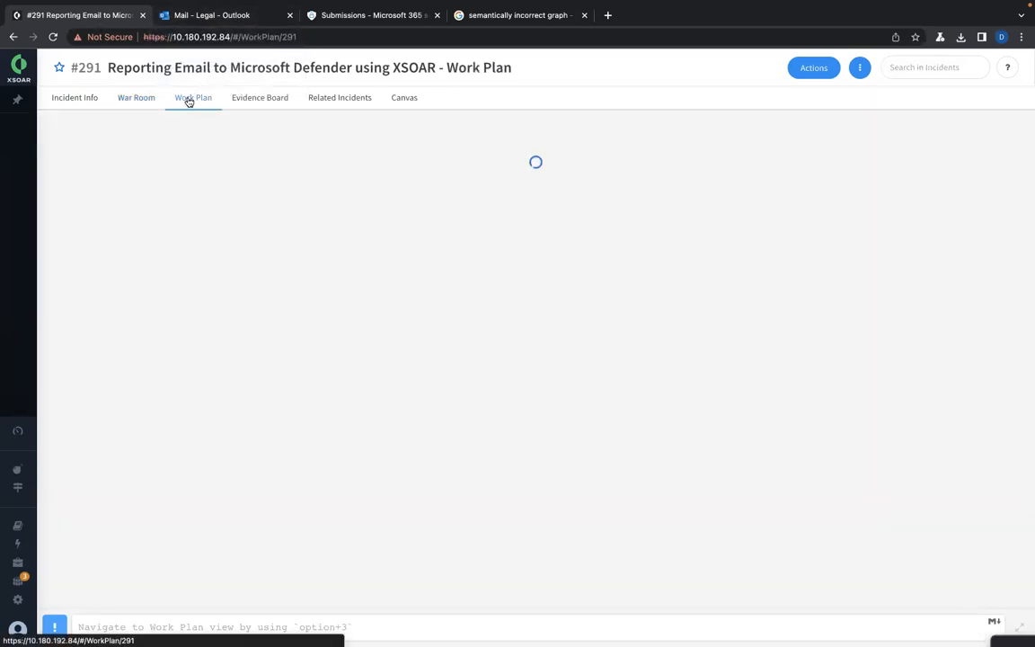
pyautogui.click(134, 158)
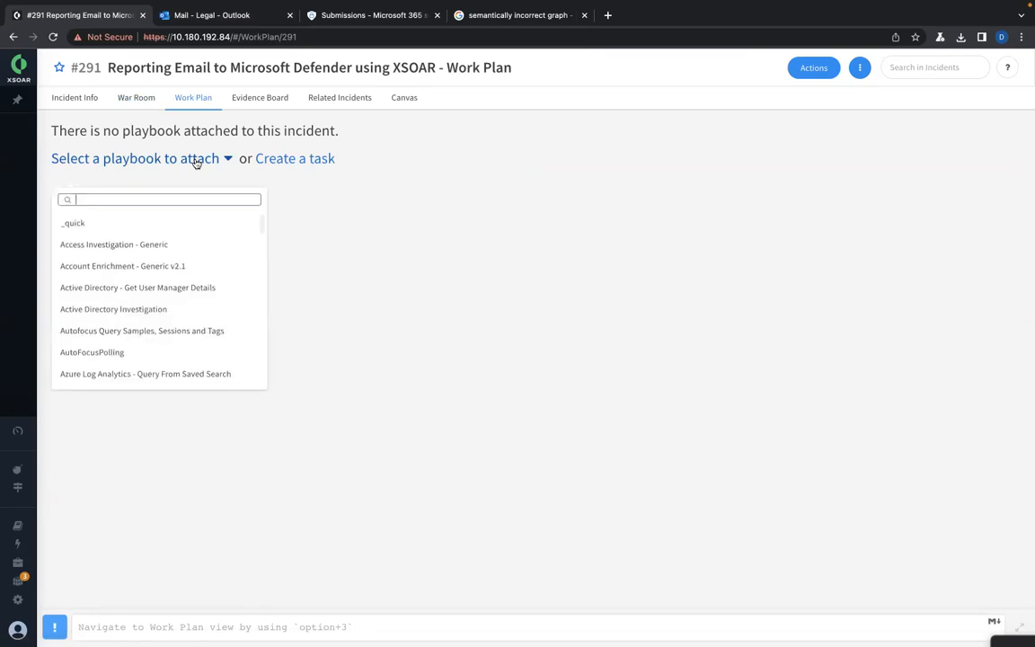
pyautogui.write('repo')
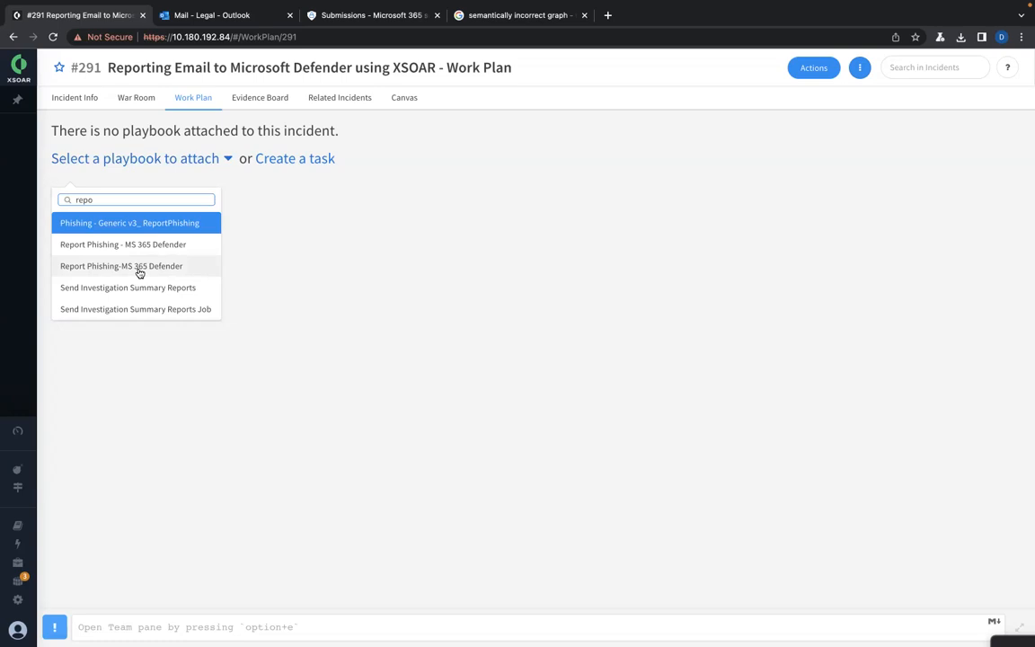
pyautogui.moveTo(140, 266)
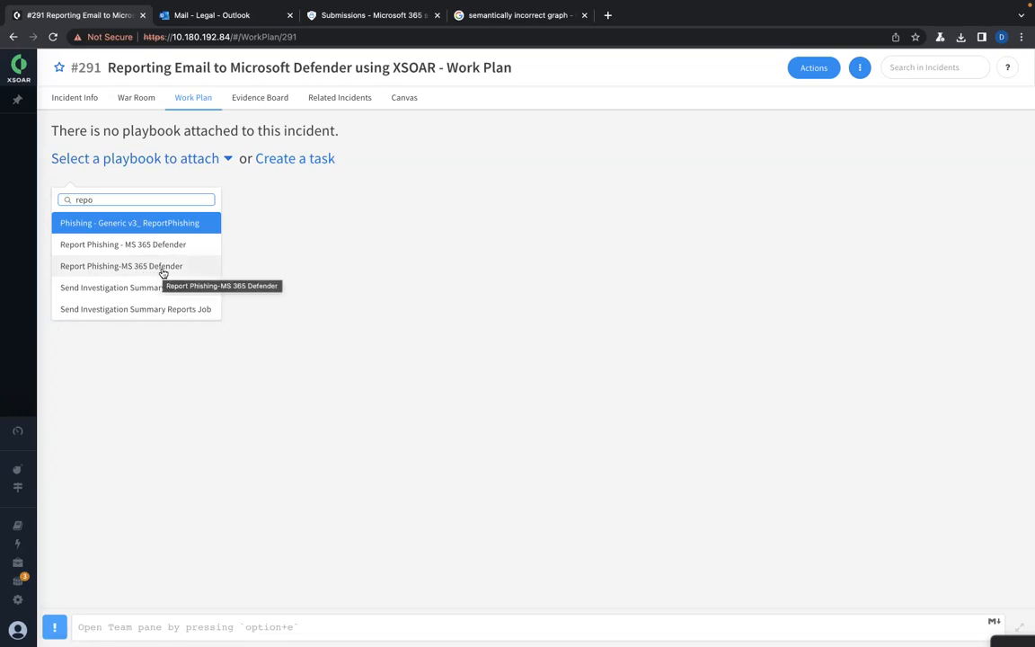
pyautogui.click(172, 274)
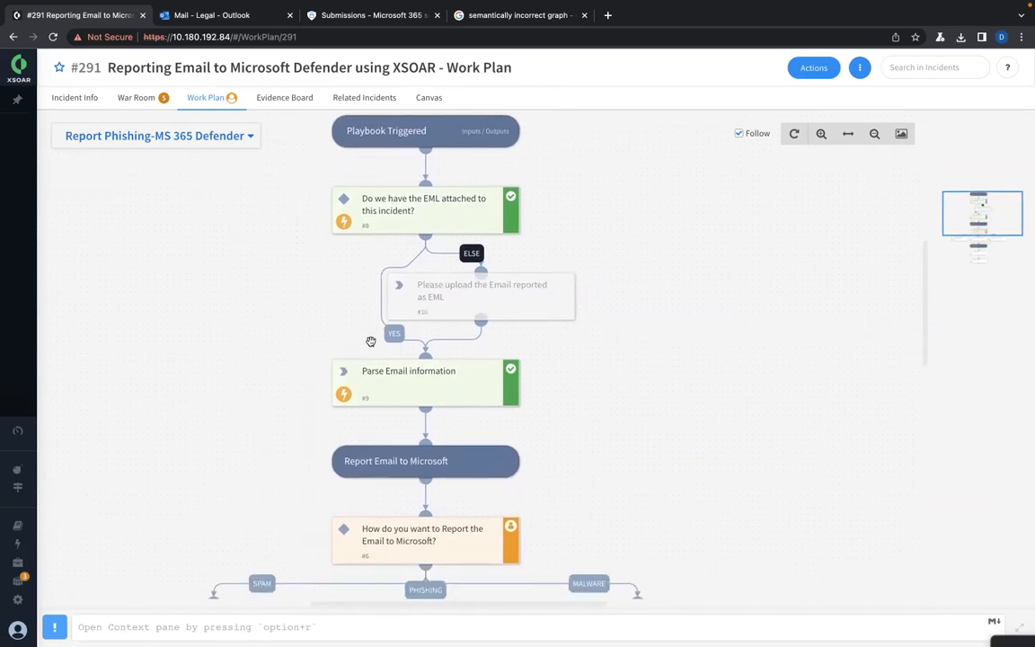
pyautogui.moveTo(329, 220)
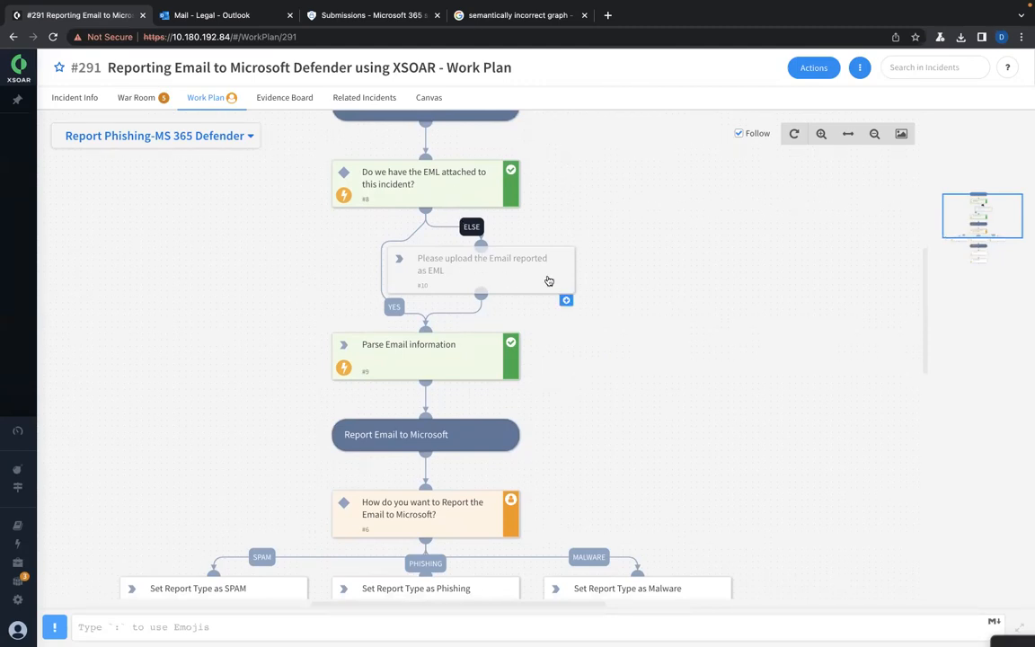
pyautogui.moveTo(547, 275)
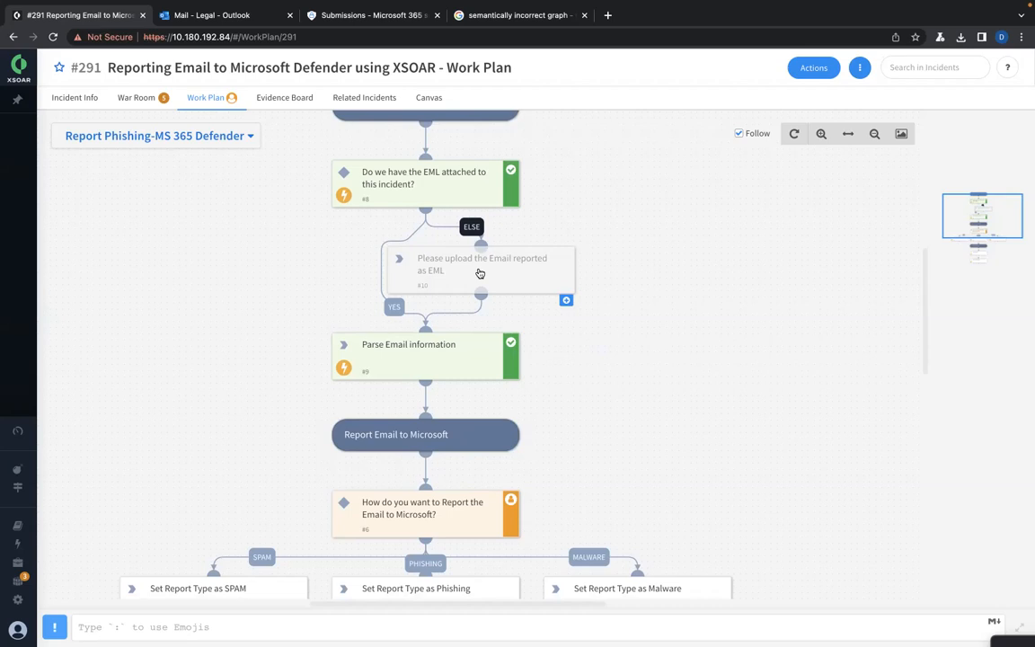
pyautogui.scroll(-3)
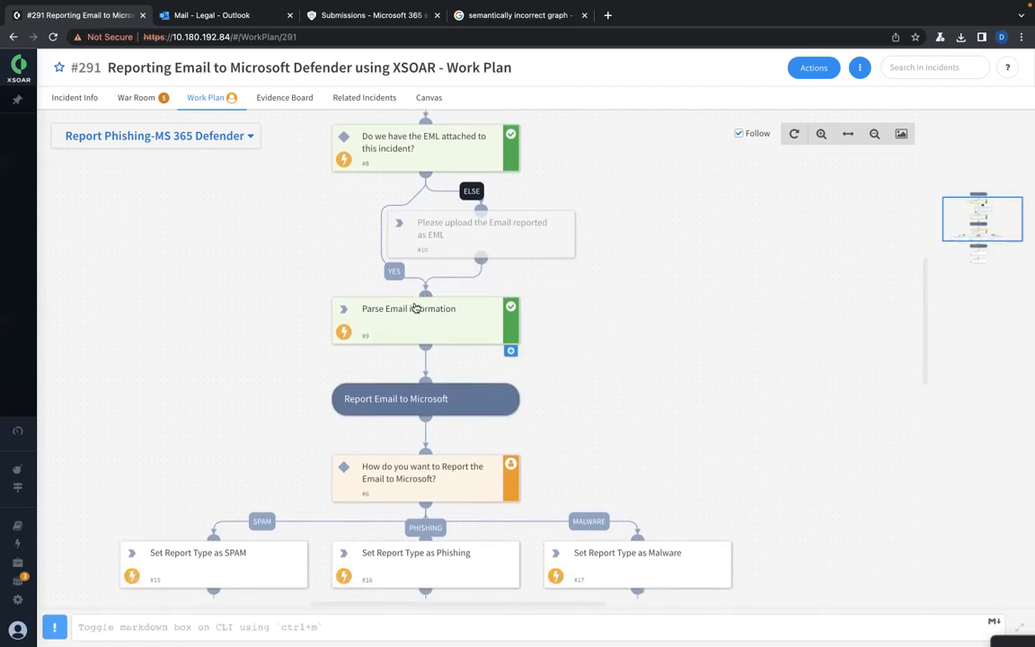
pyautogui.scroll(-3)
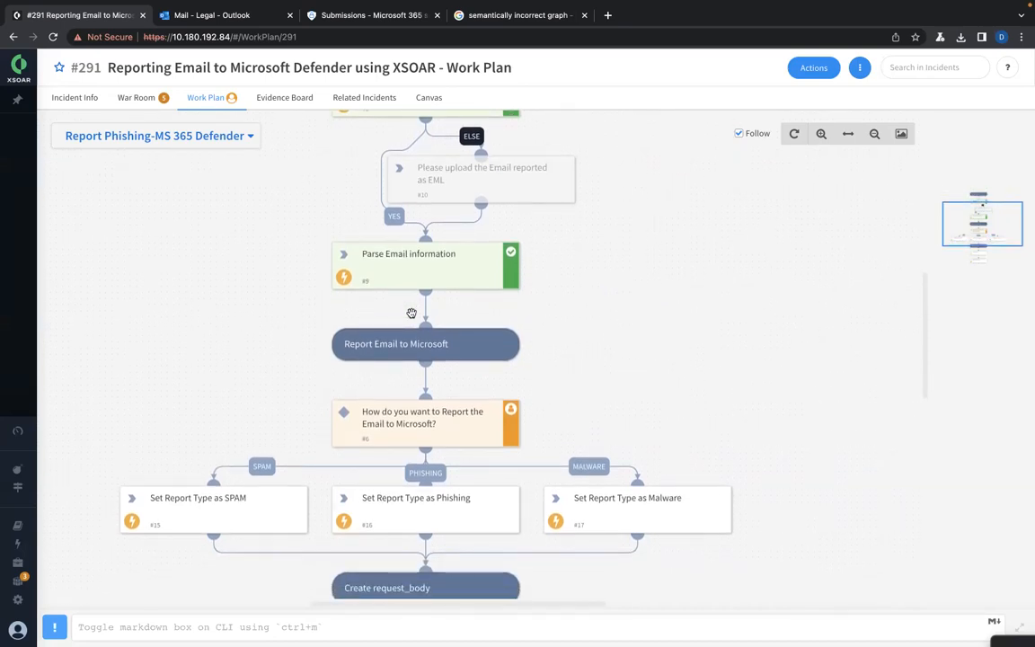
# Answer the pending report-type question with SPAM so the playbook completes that branch
pyautogui.click(425, 417)
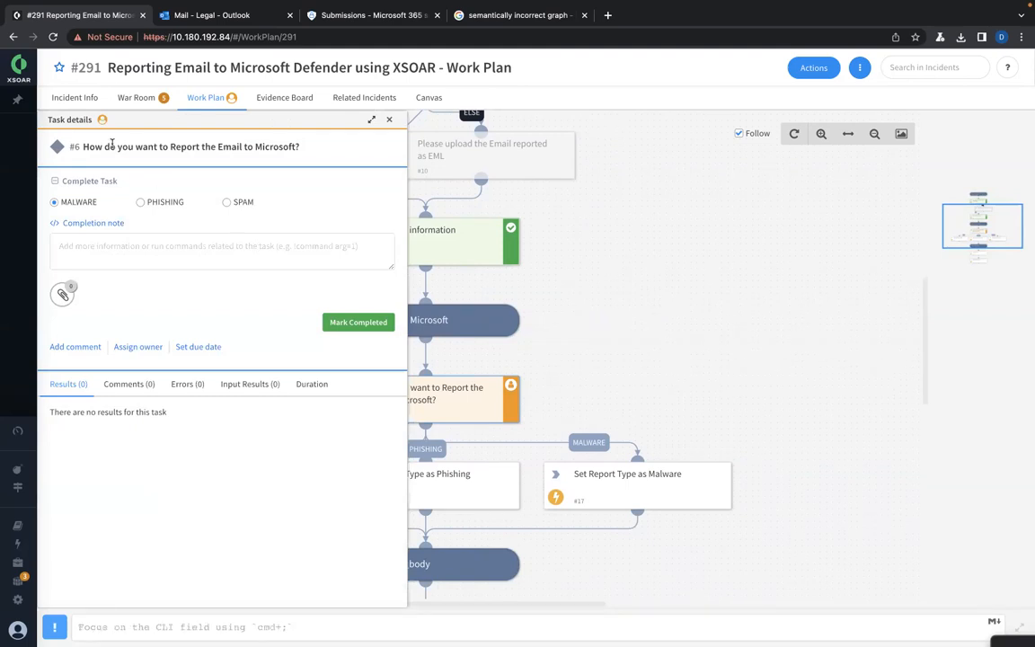
pyautogui.moveTo(175, 179)
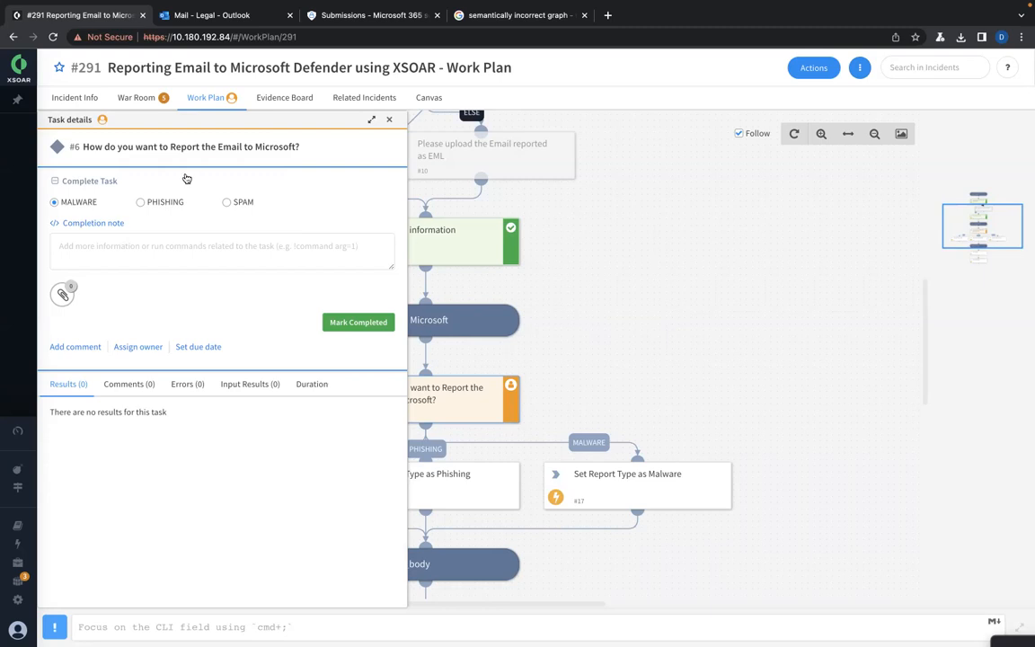
pyautogui.moveTo(272, 203)
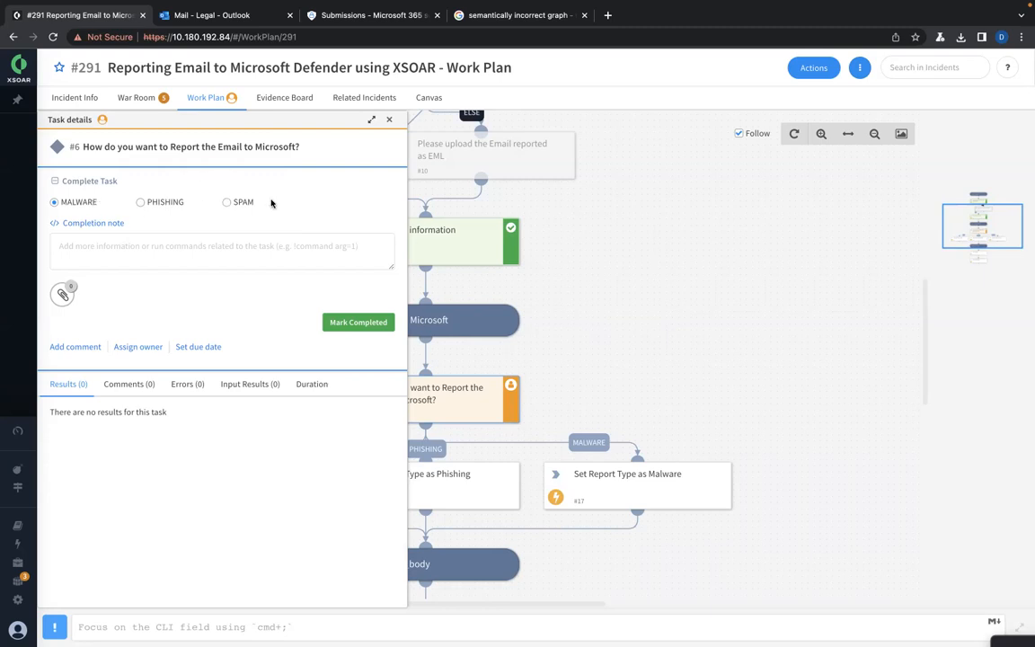
pyautogui.click(227, 201)
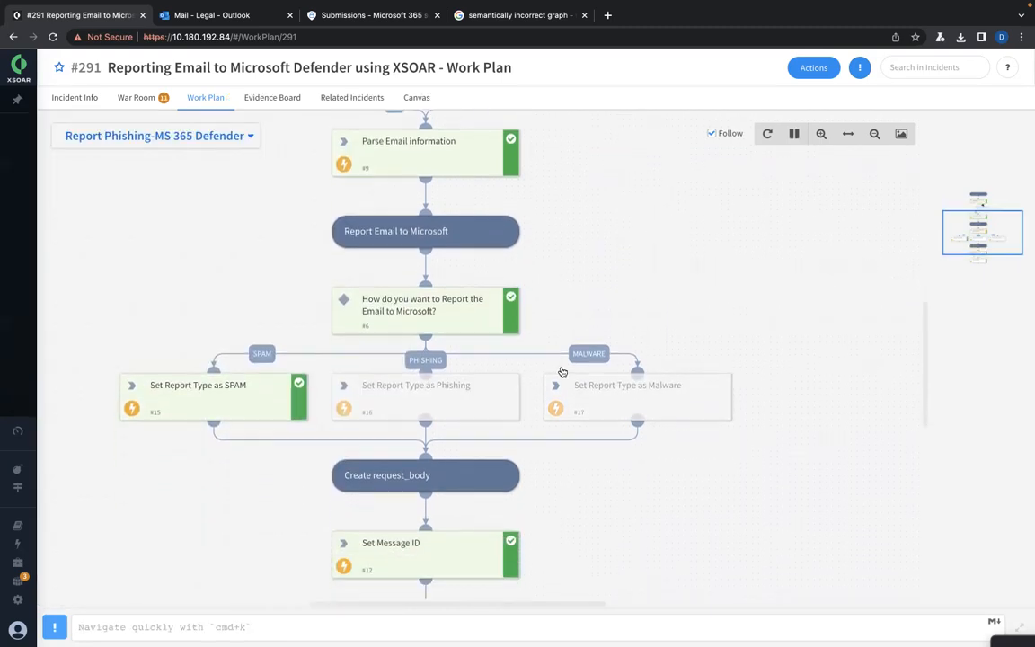
pyautogui.scroll(-3)
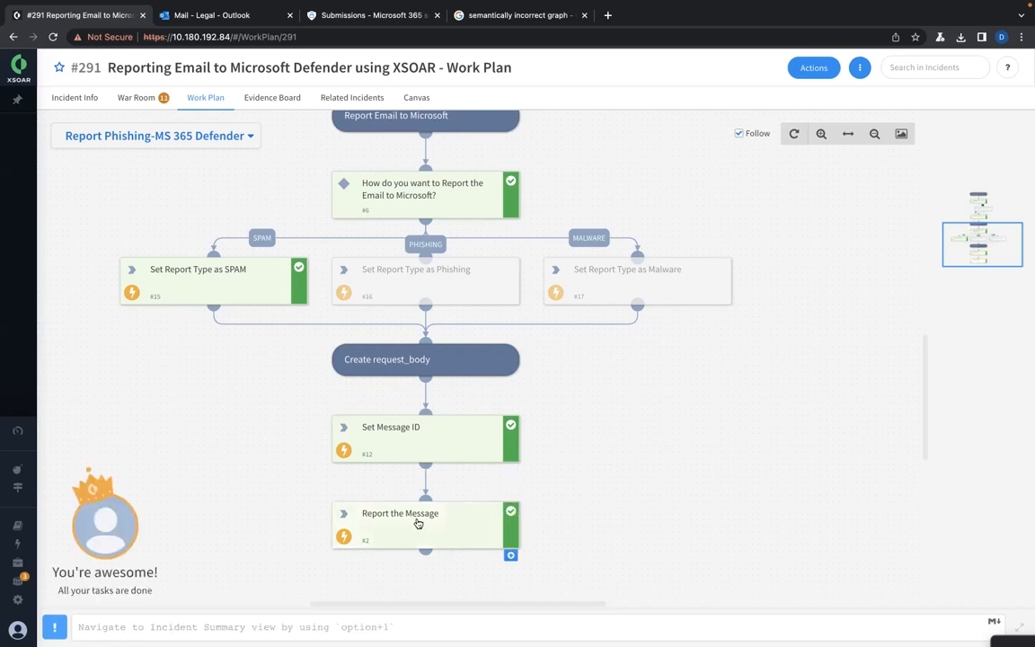
# Review the Report the Message task results showing category spam and status pending
pyautogui.click(399, 515)
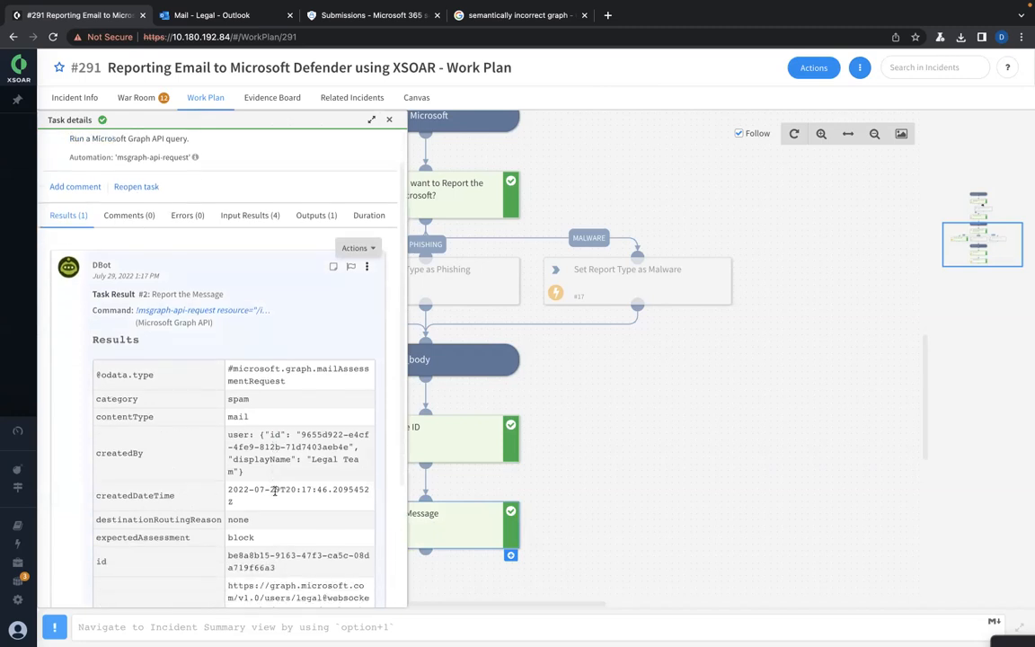
pyautogui.scroll(-3)
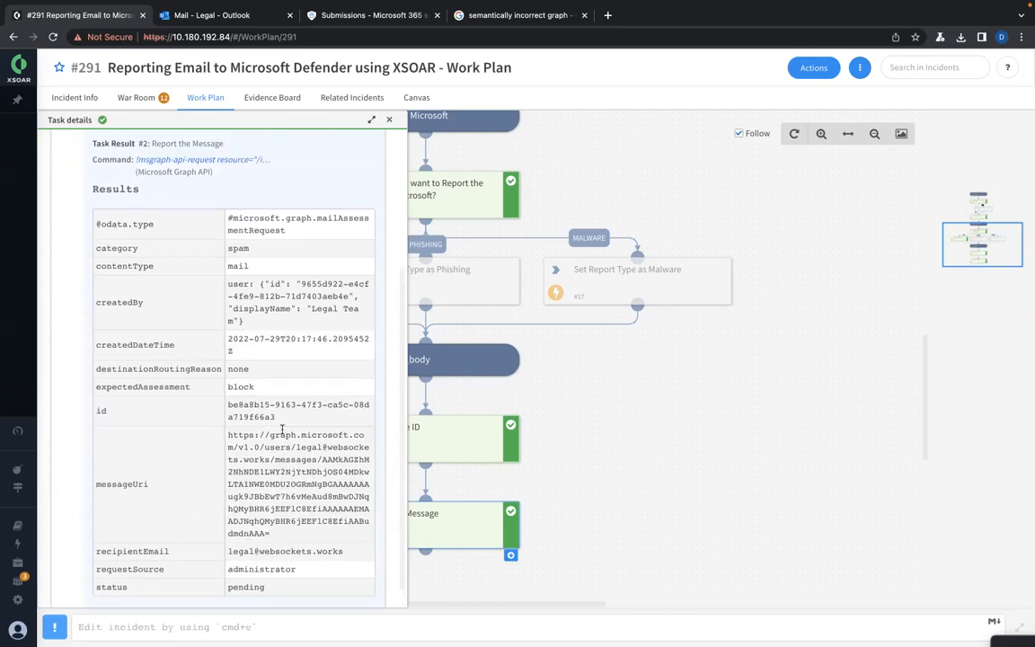
pyautogui.scroll(-3)
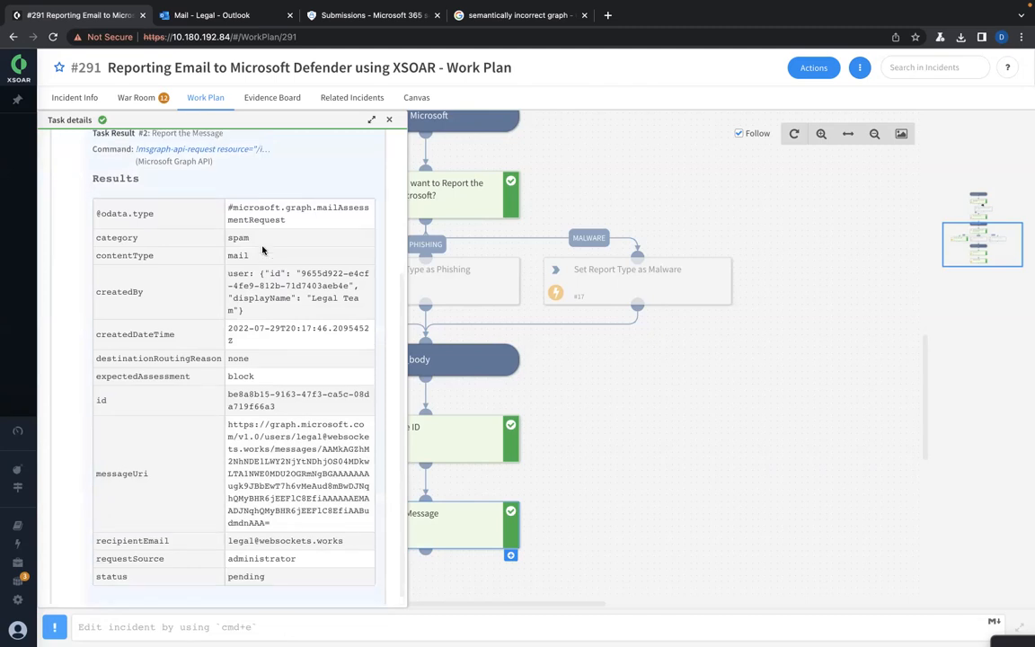
pyautogui.click(388, 119)
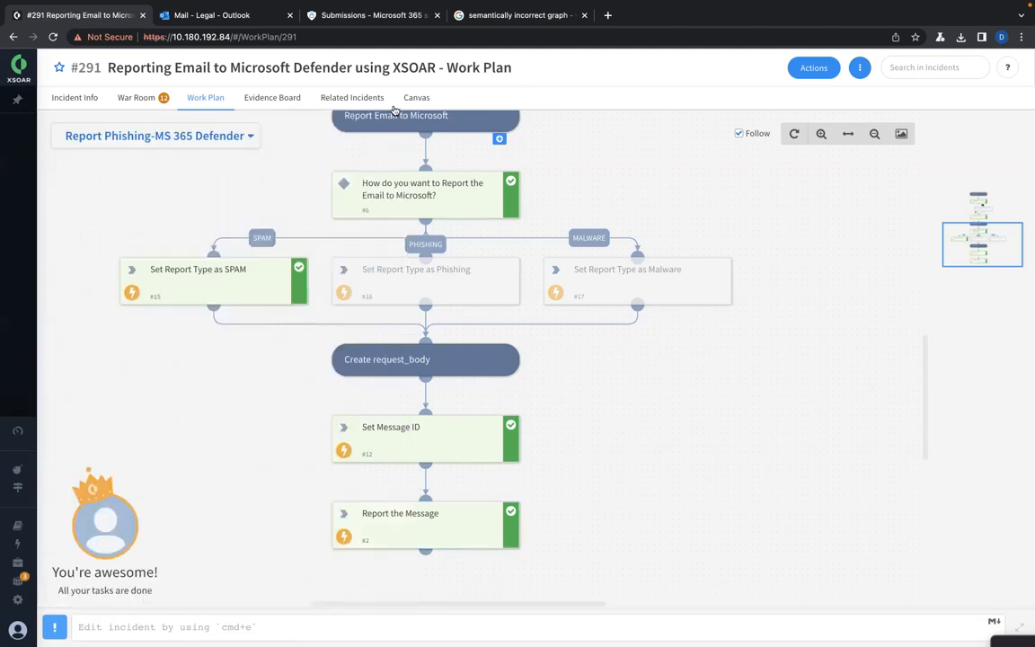
pyautogui.moveTo(405, 336)
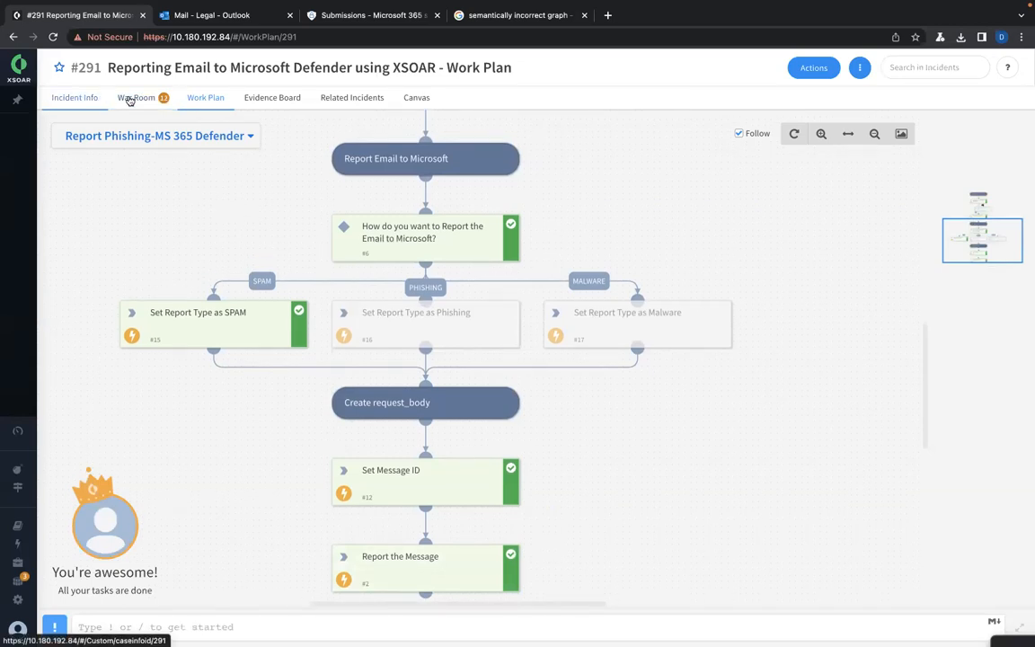
# View the War Room command log including the Set Message ID query returning one mail
pyautogui.click(136, 97)
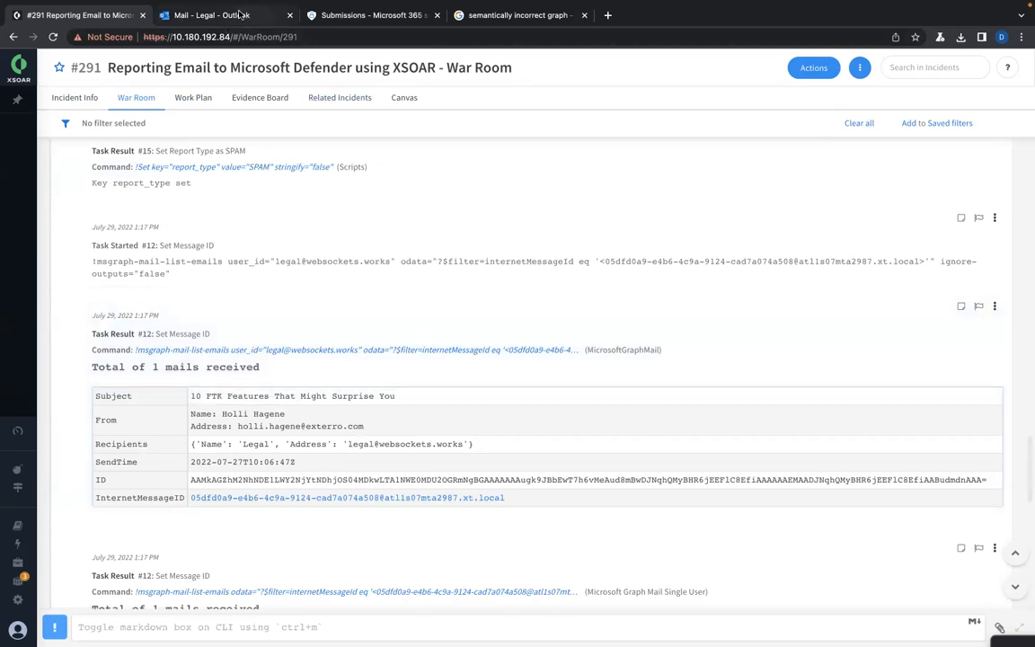
pyautogui.moveTo(368, 15)
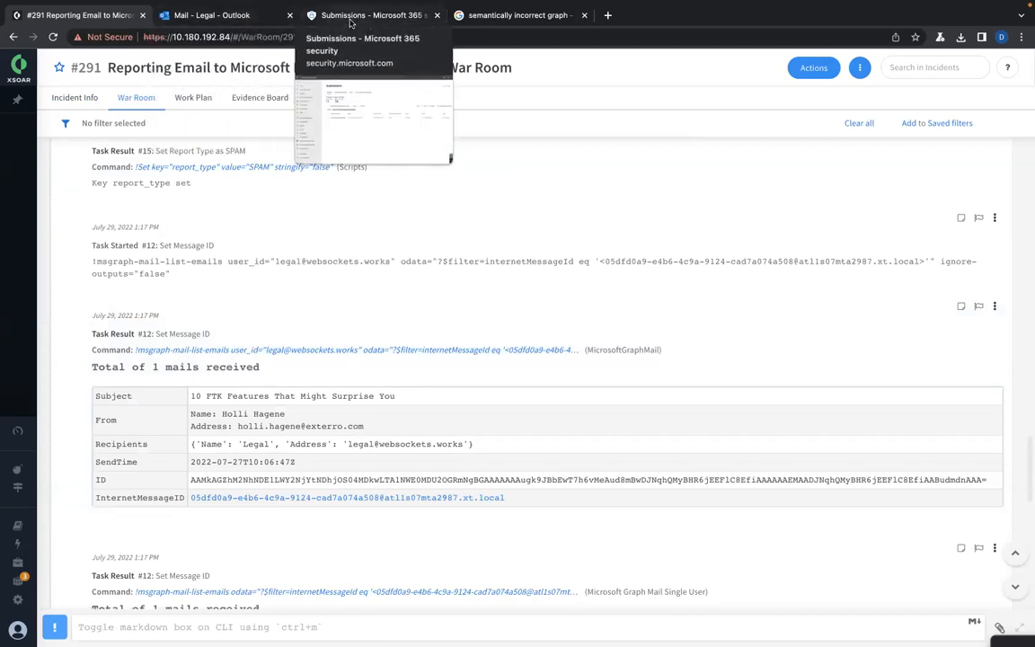
# Refresh the Defender Submissions email list to show the spam reports with status Pending, under investigation
pyautogui.click(369, 14)
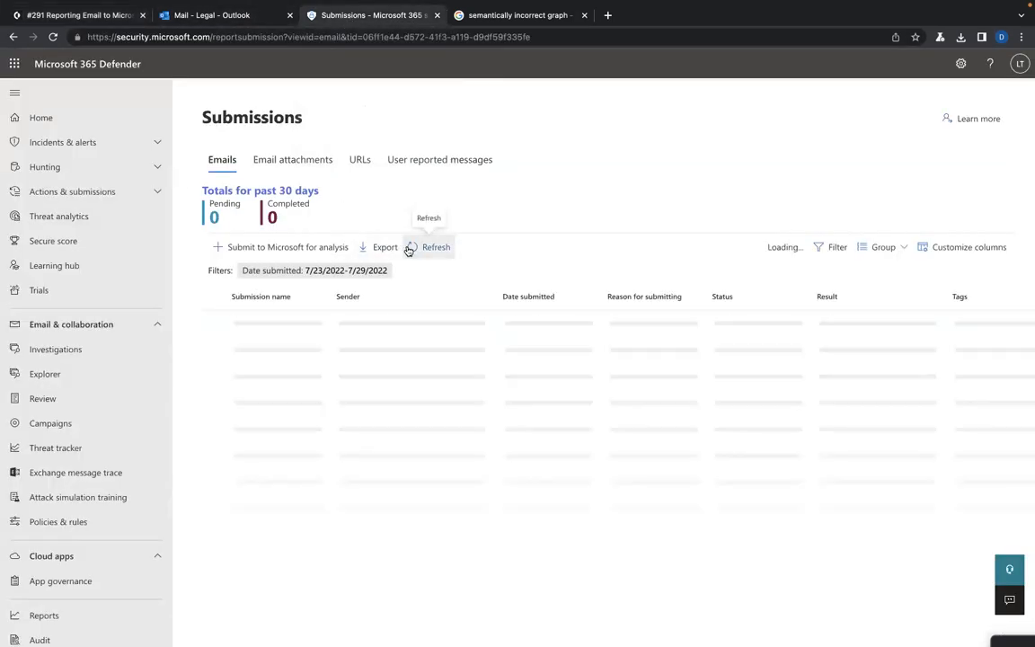
pyautogui.click(435, 248)
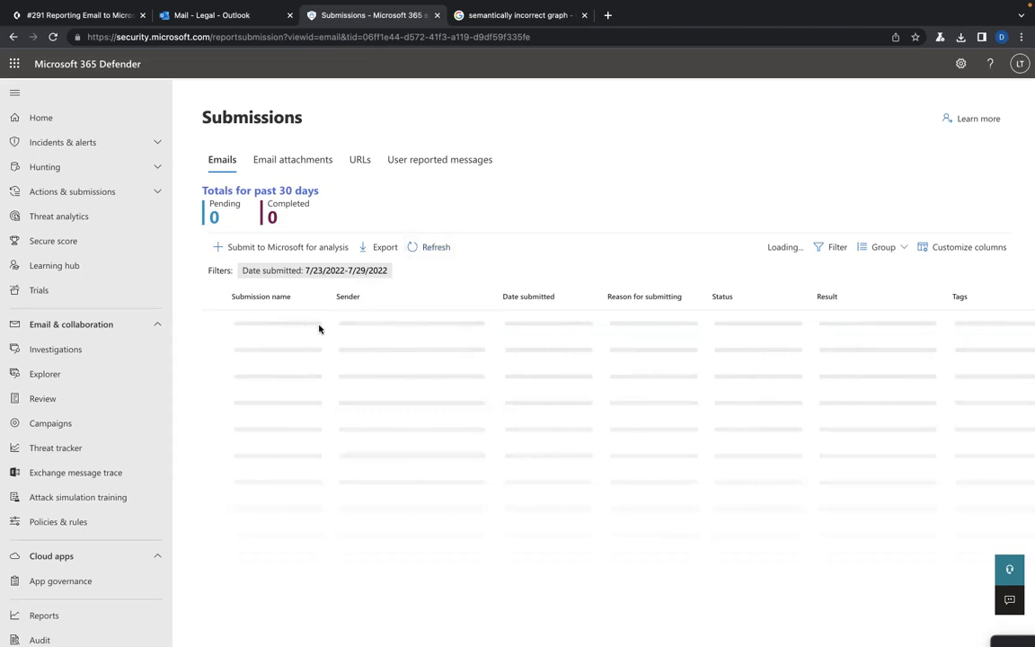
pyautogui.moveTo(416, 196)
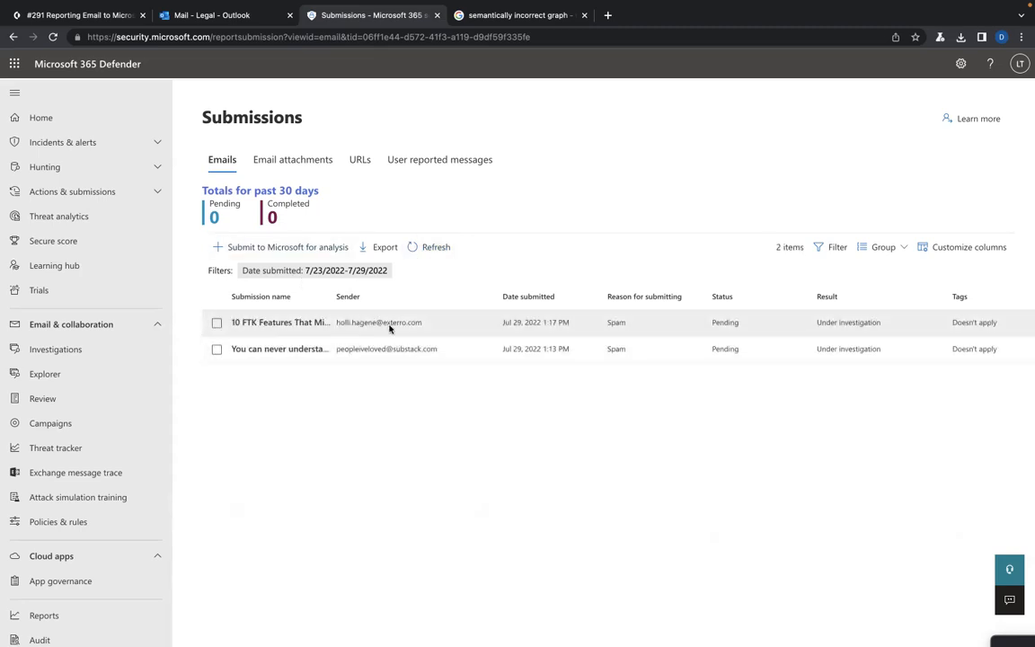
pyautogui.moveTo(511, 332)
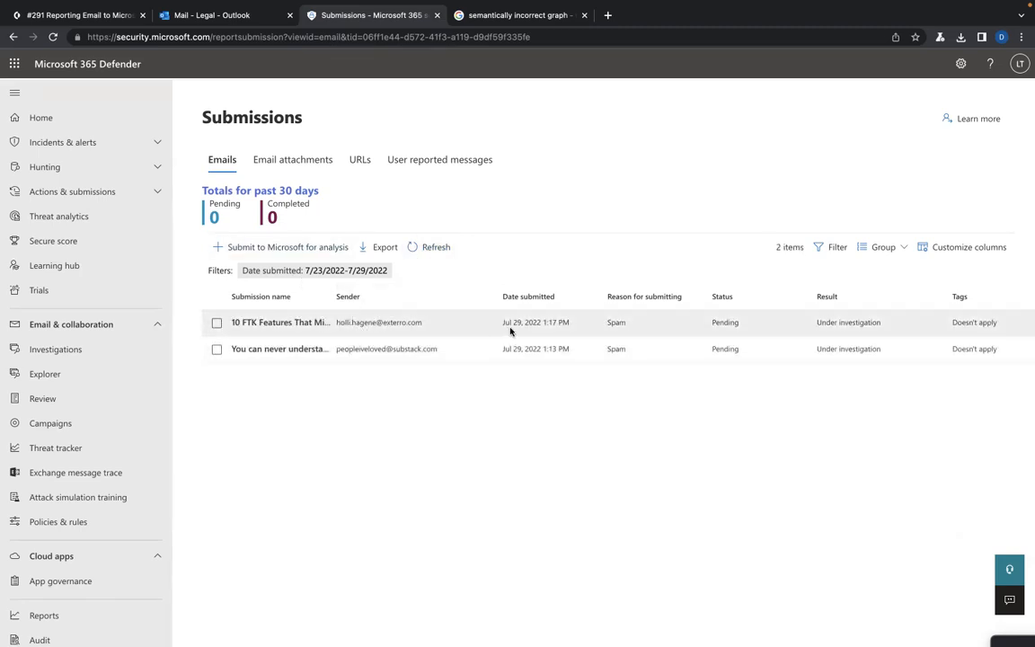
pyautogui.hscroll(3)
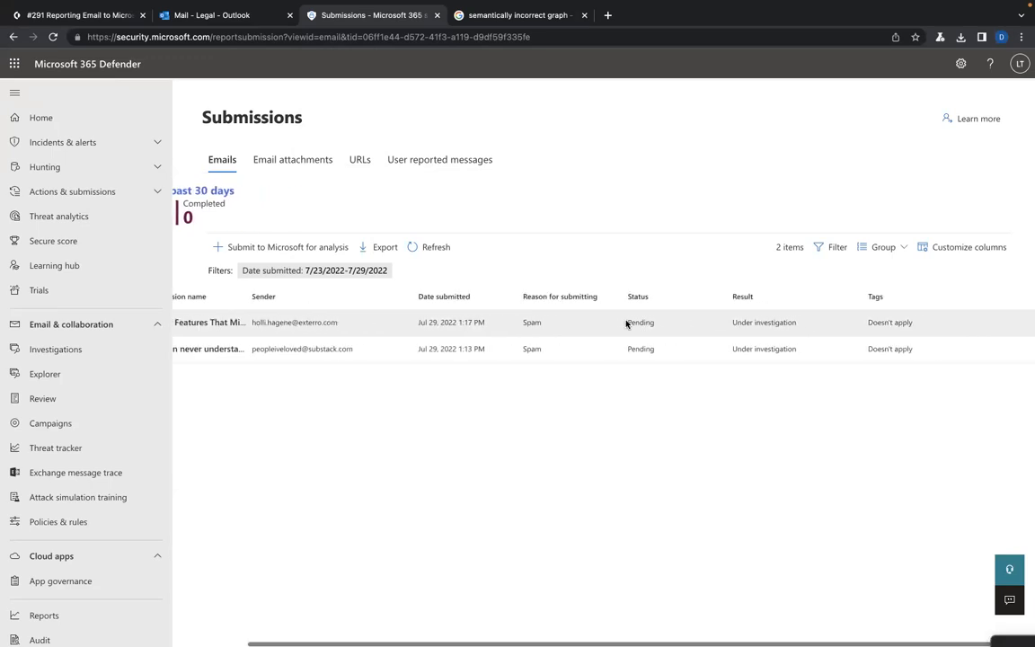